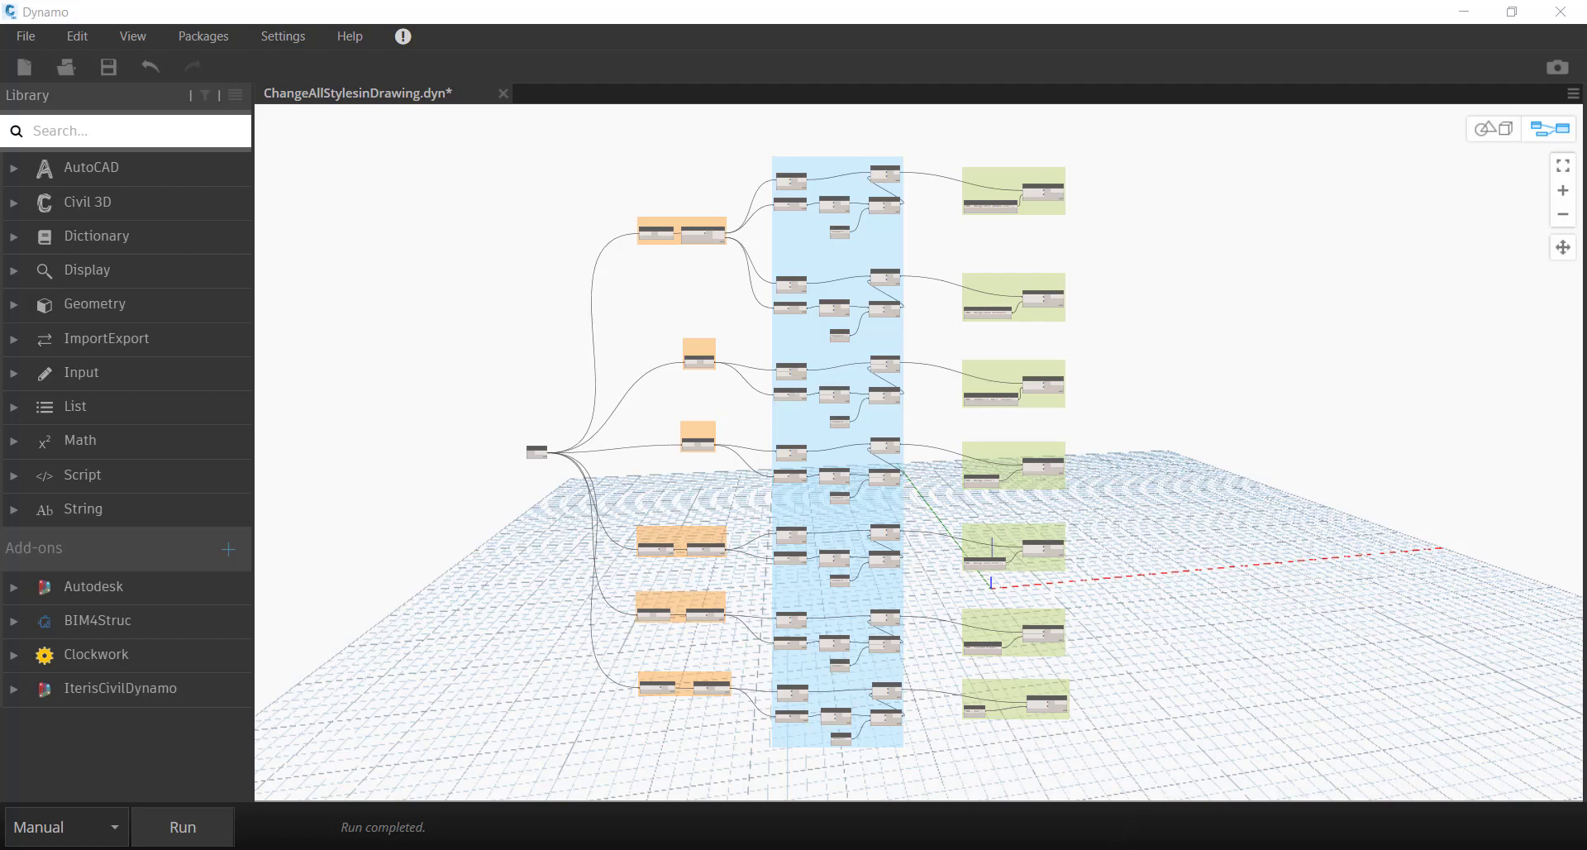
mouse_move(1453, 43)
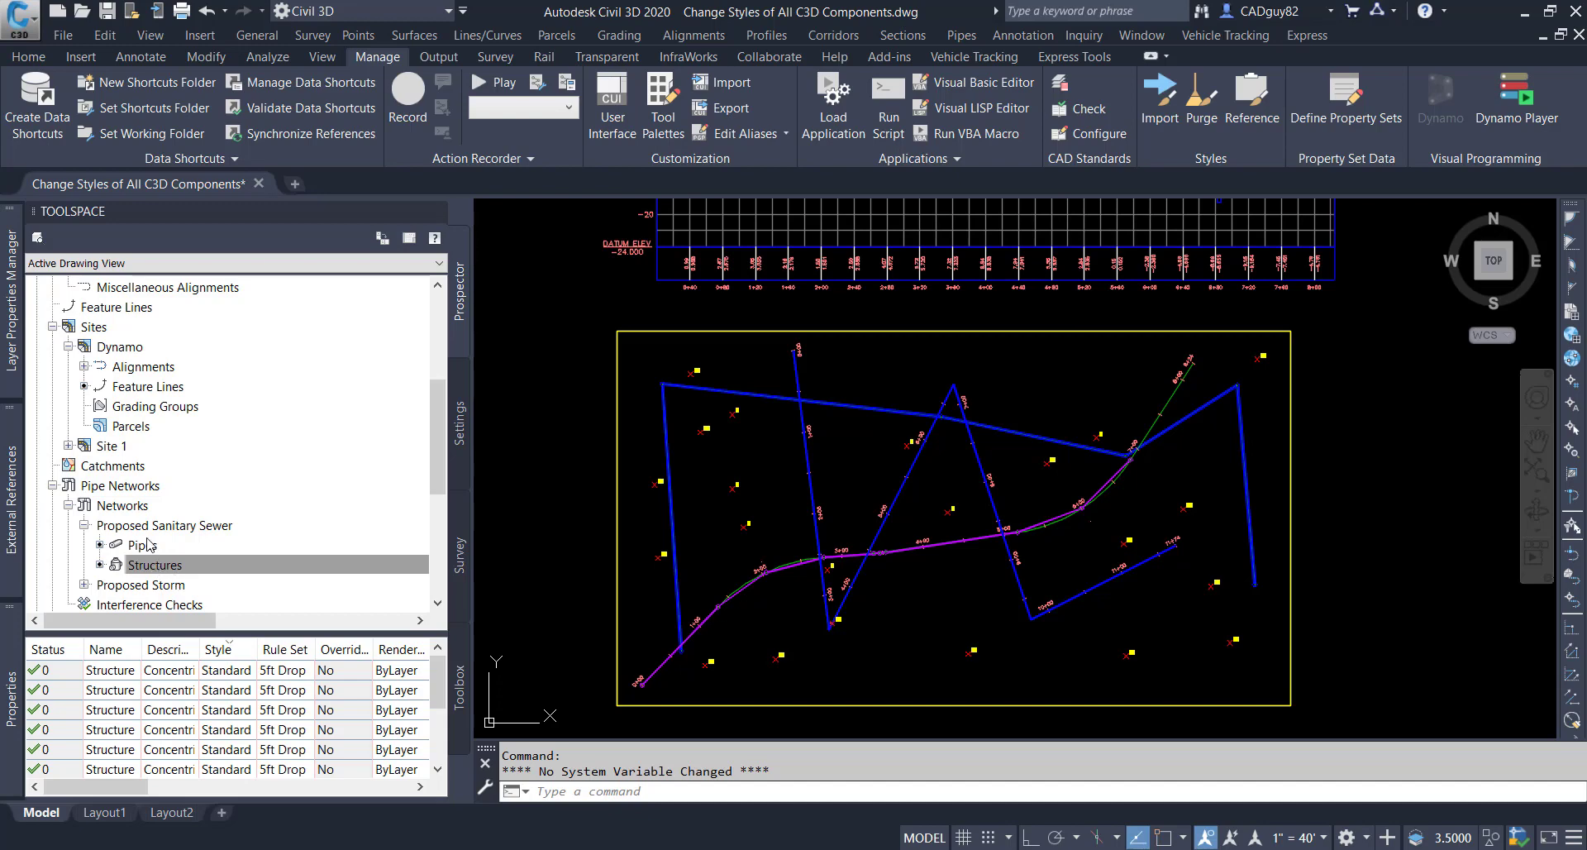
- Review the sanitary sewer pipes and alignment Proposed Sanitary's properties, closing without changes
left_click(142, 545)
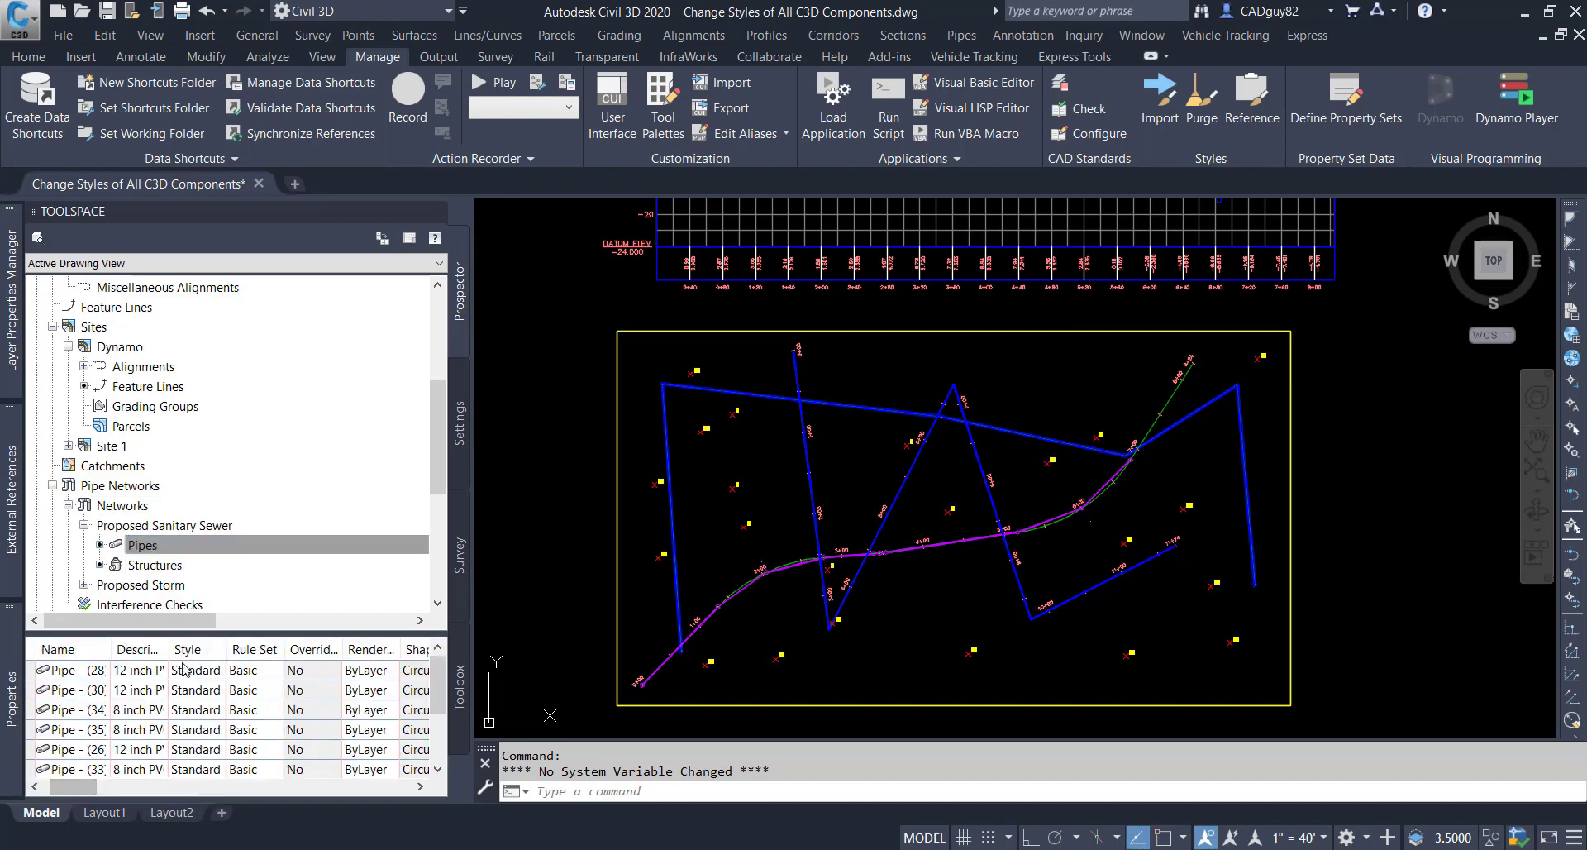
mouse_move(124, 386)
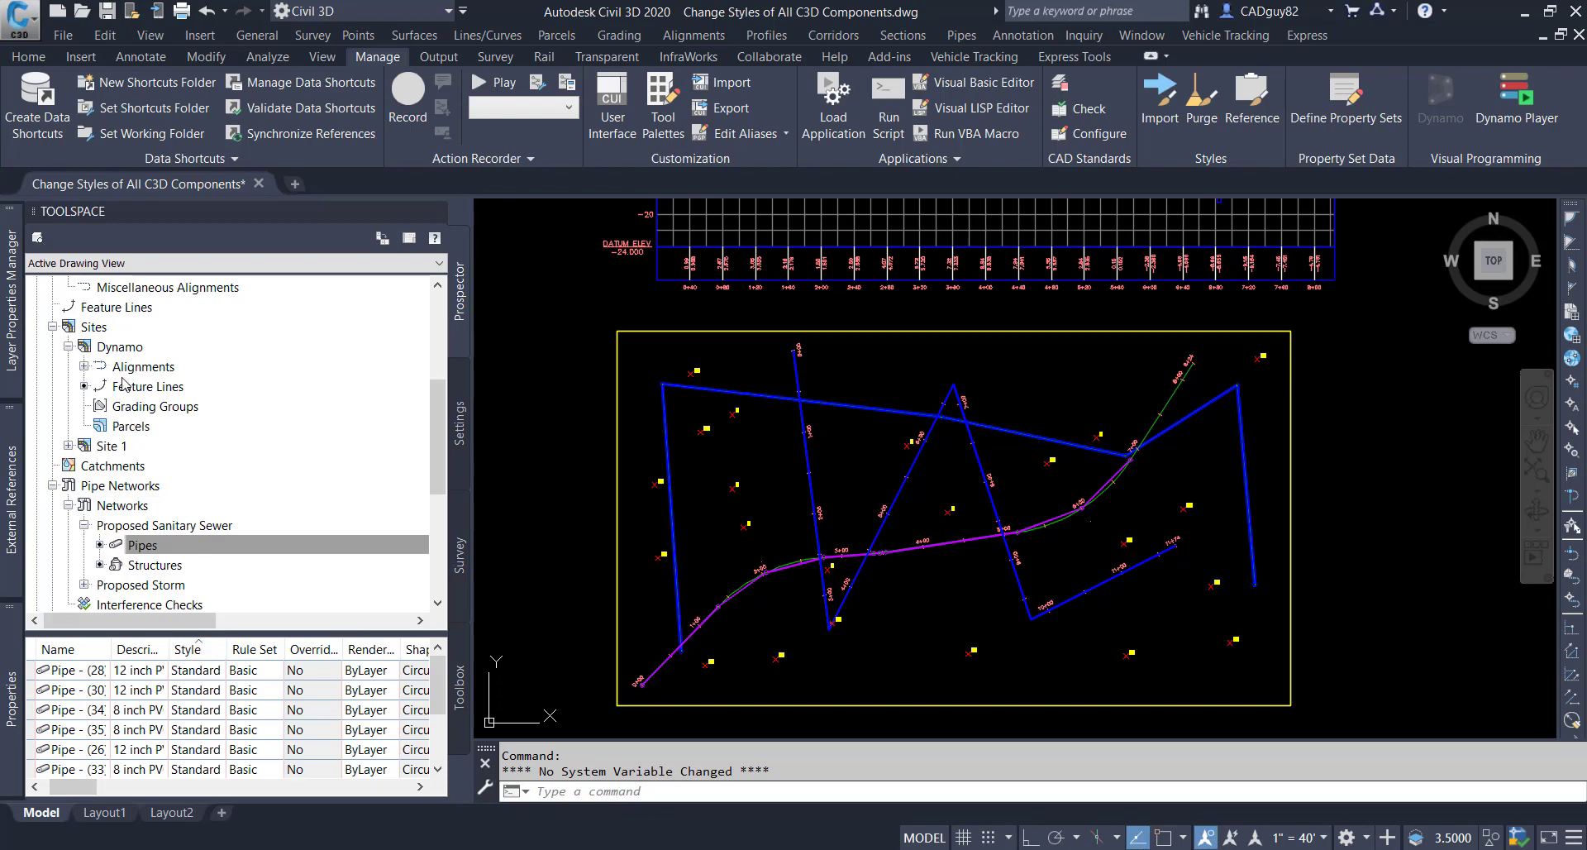
left_click(147, 505)
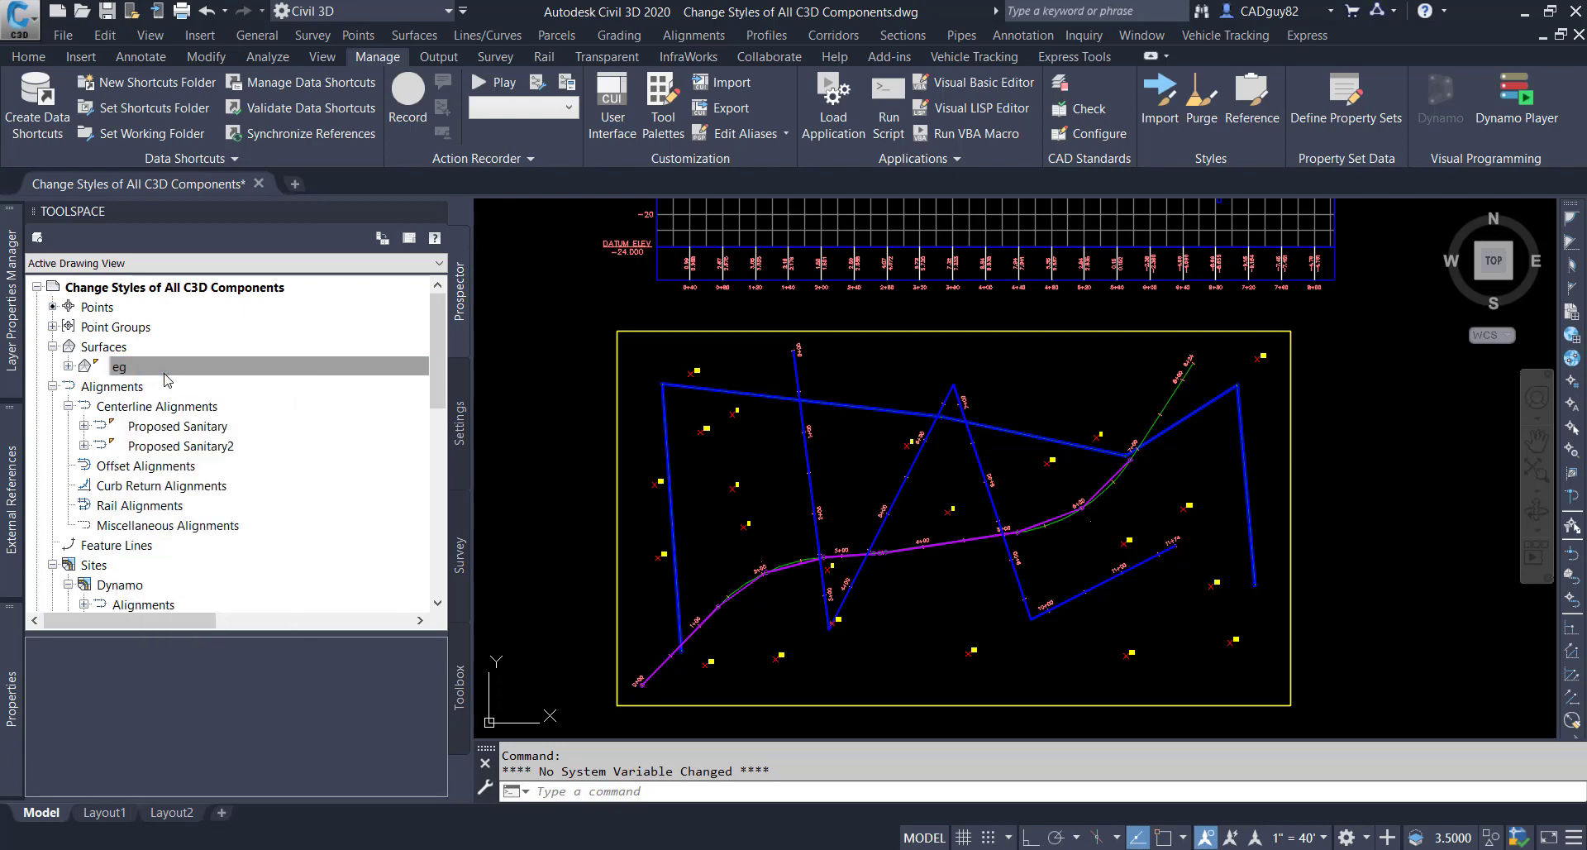
double_click(119, 366)
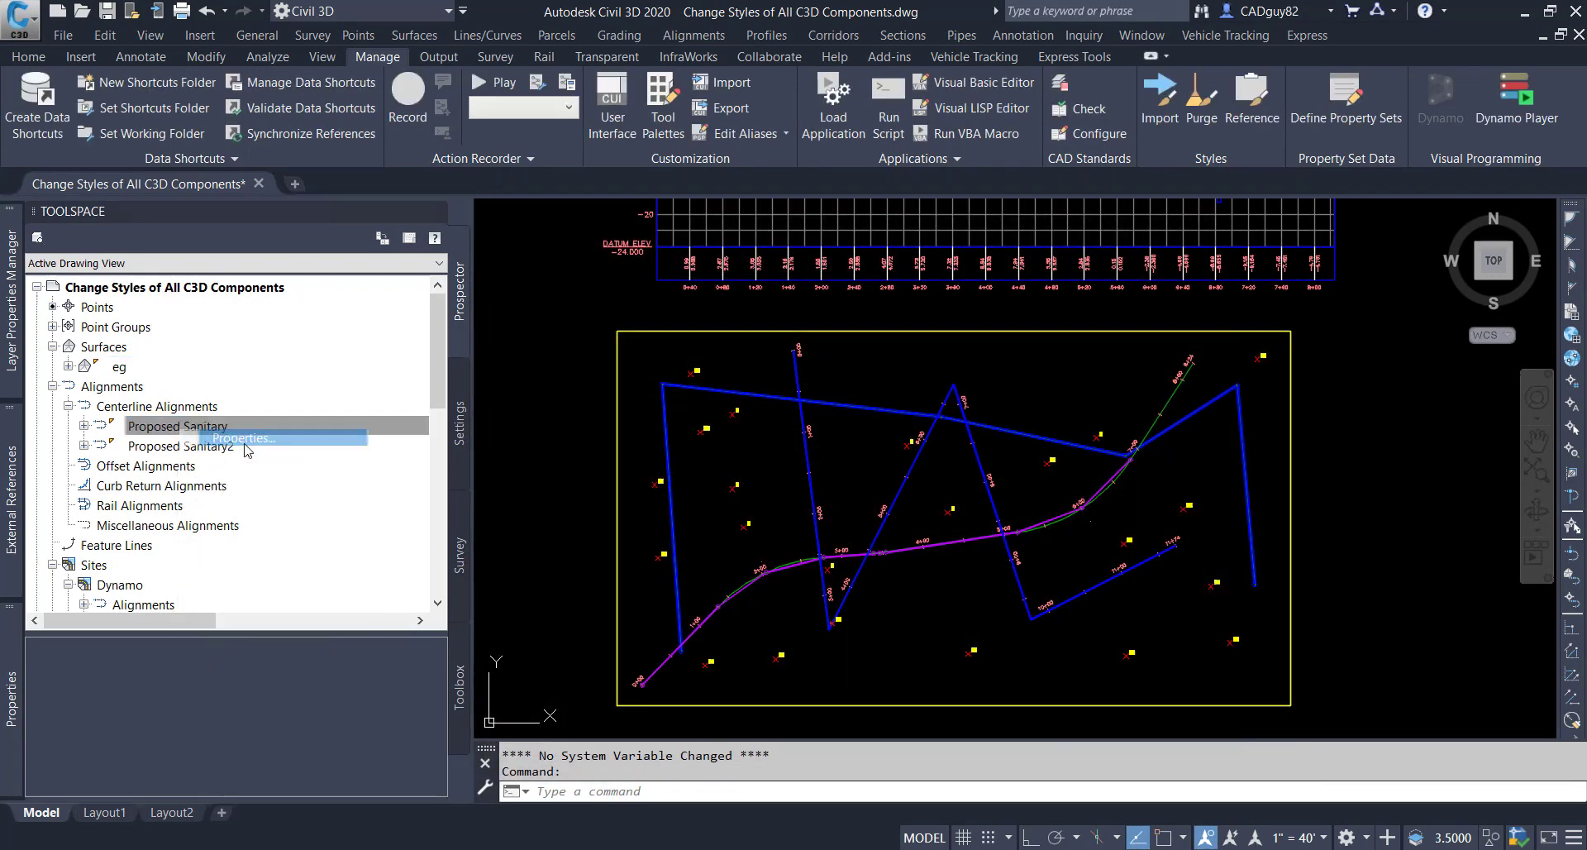
left_click(241, 439)
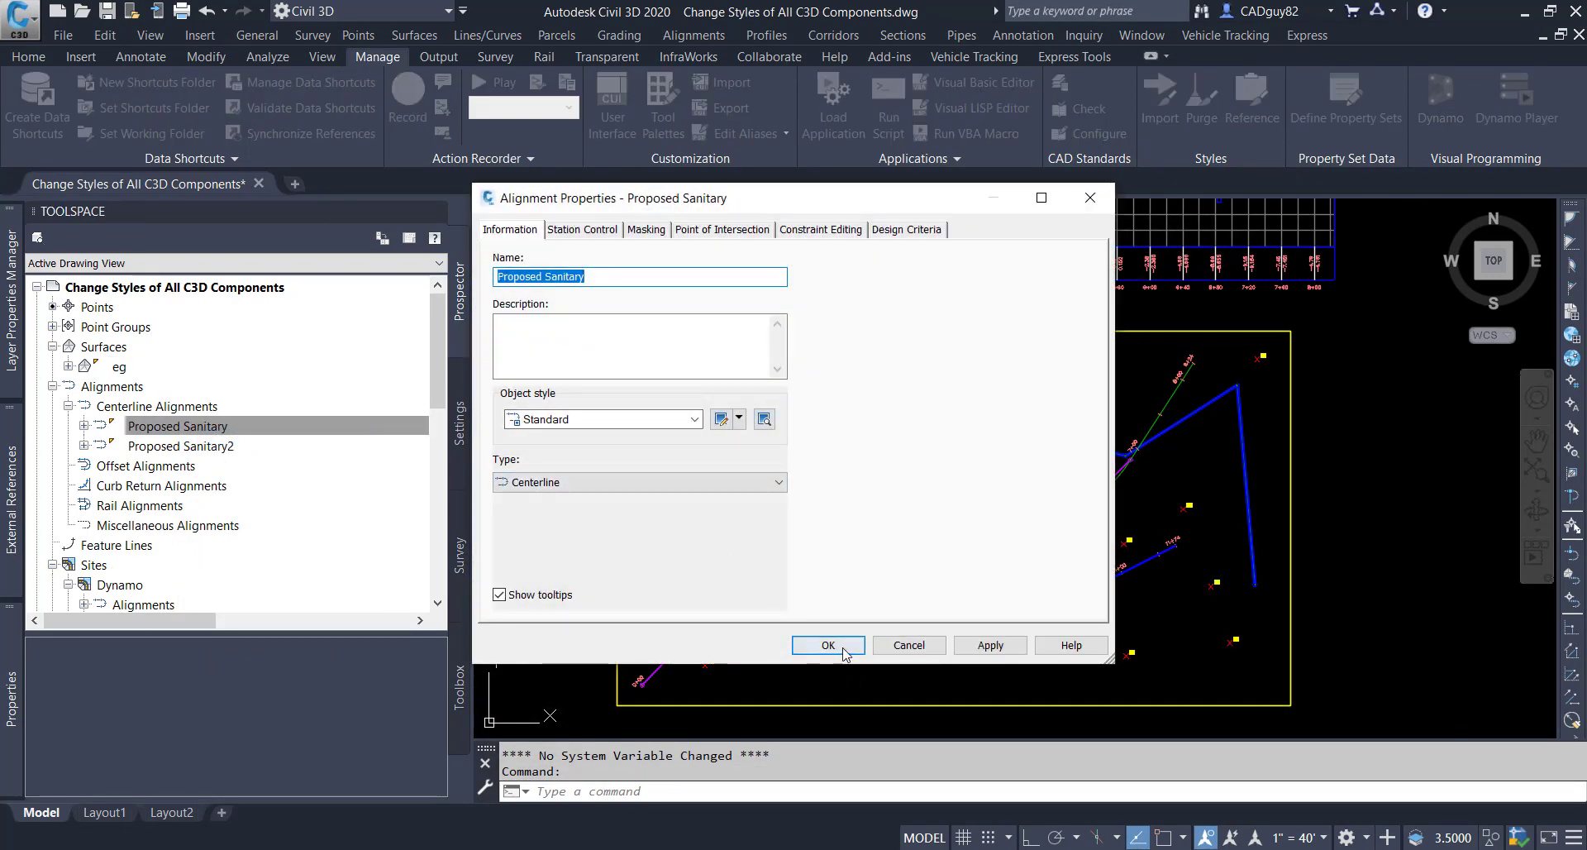
left_click(828, 645)
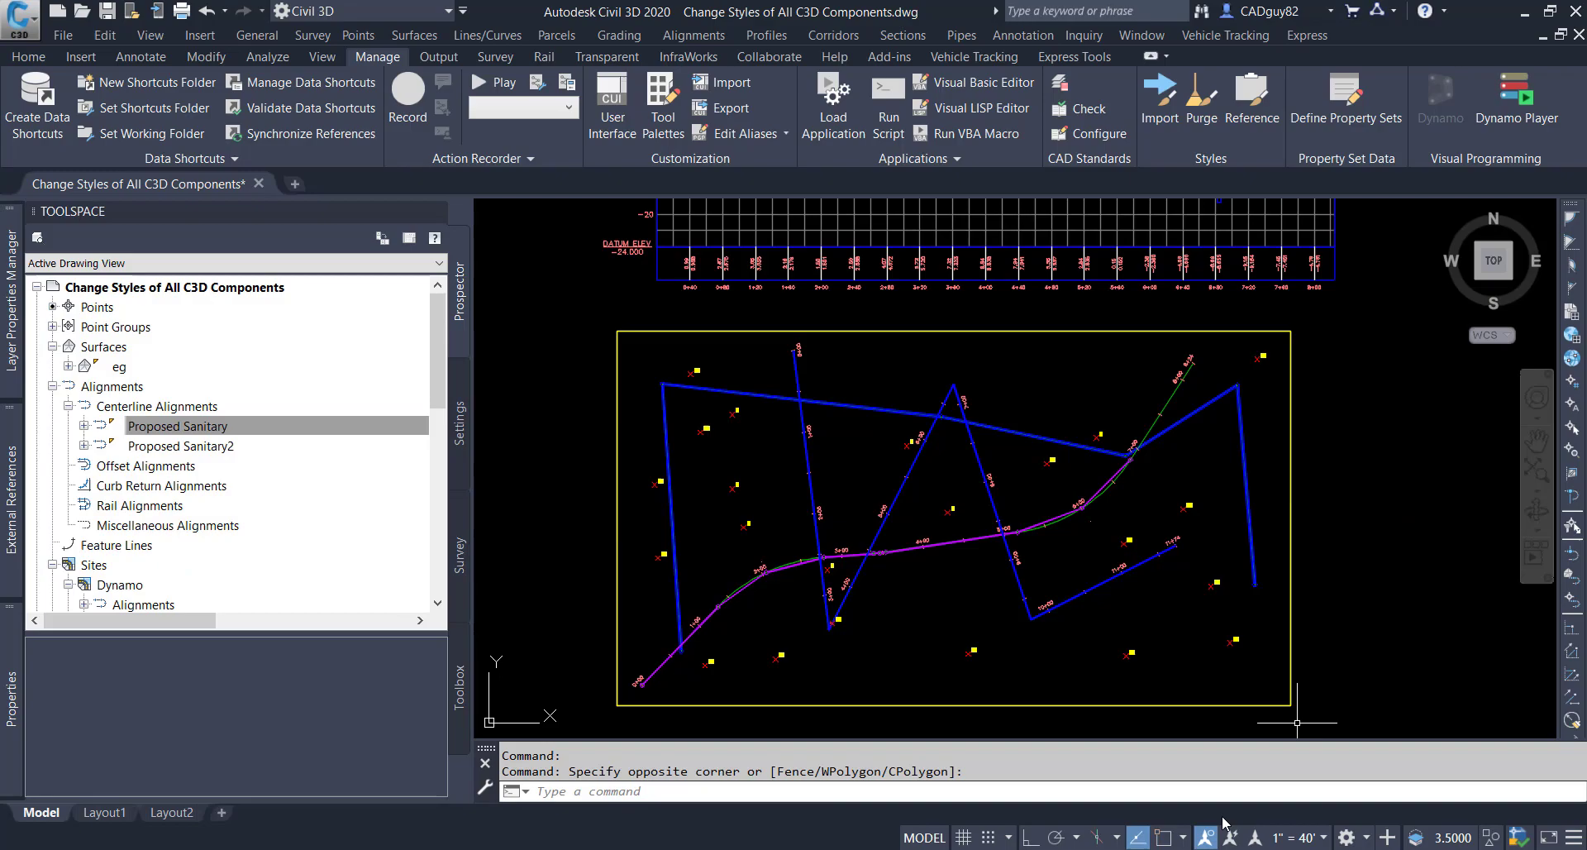
- Scroll through the Dynamo graph's node groups, then close Dynamo
left_click(1440, 91)
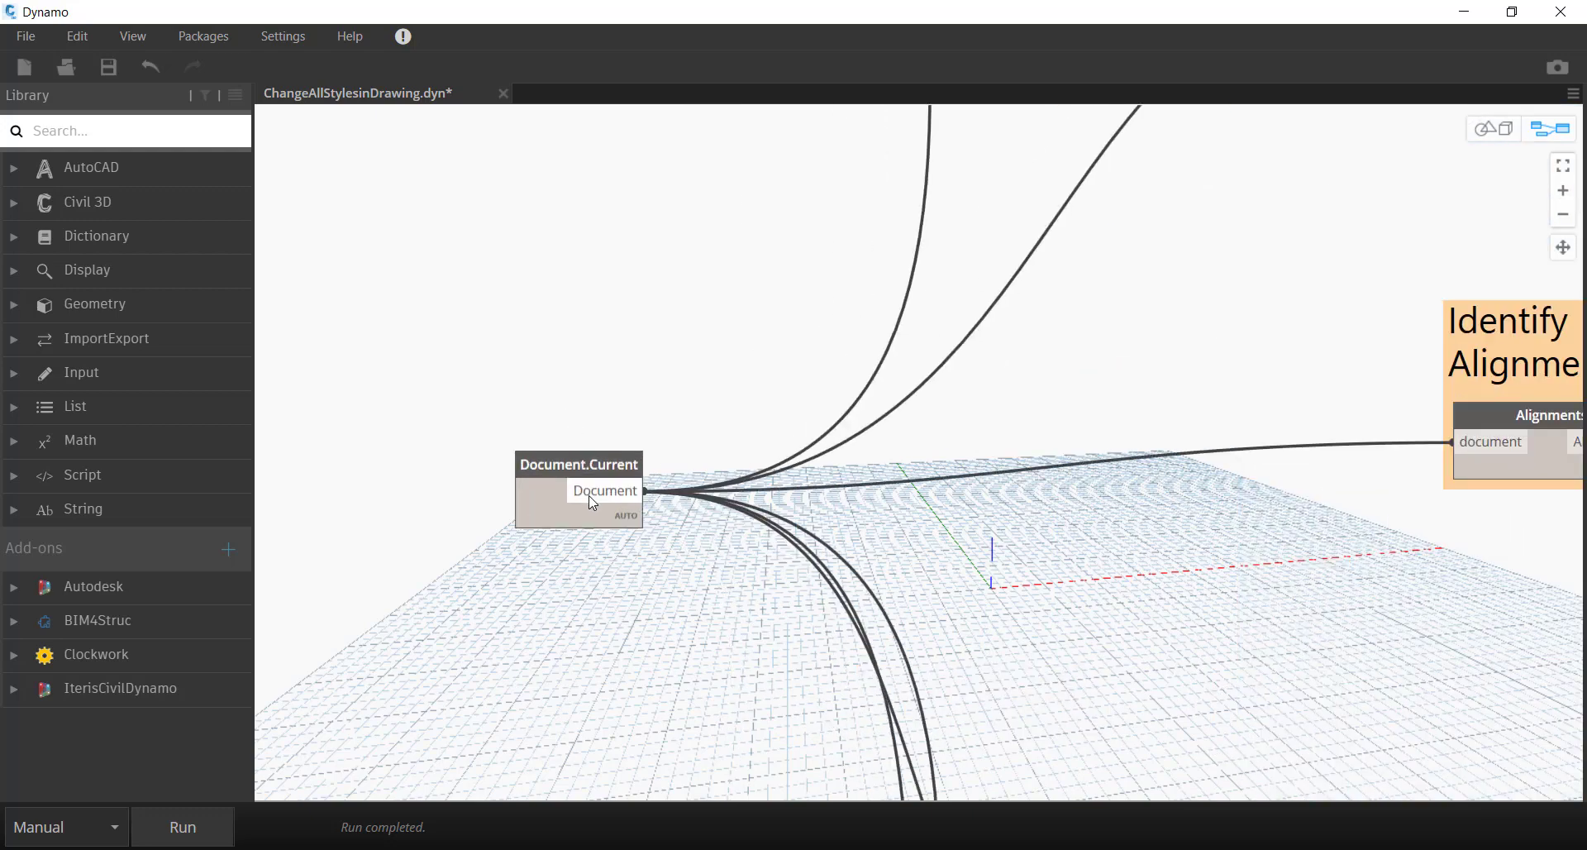
scroll("down", 3)
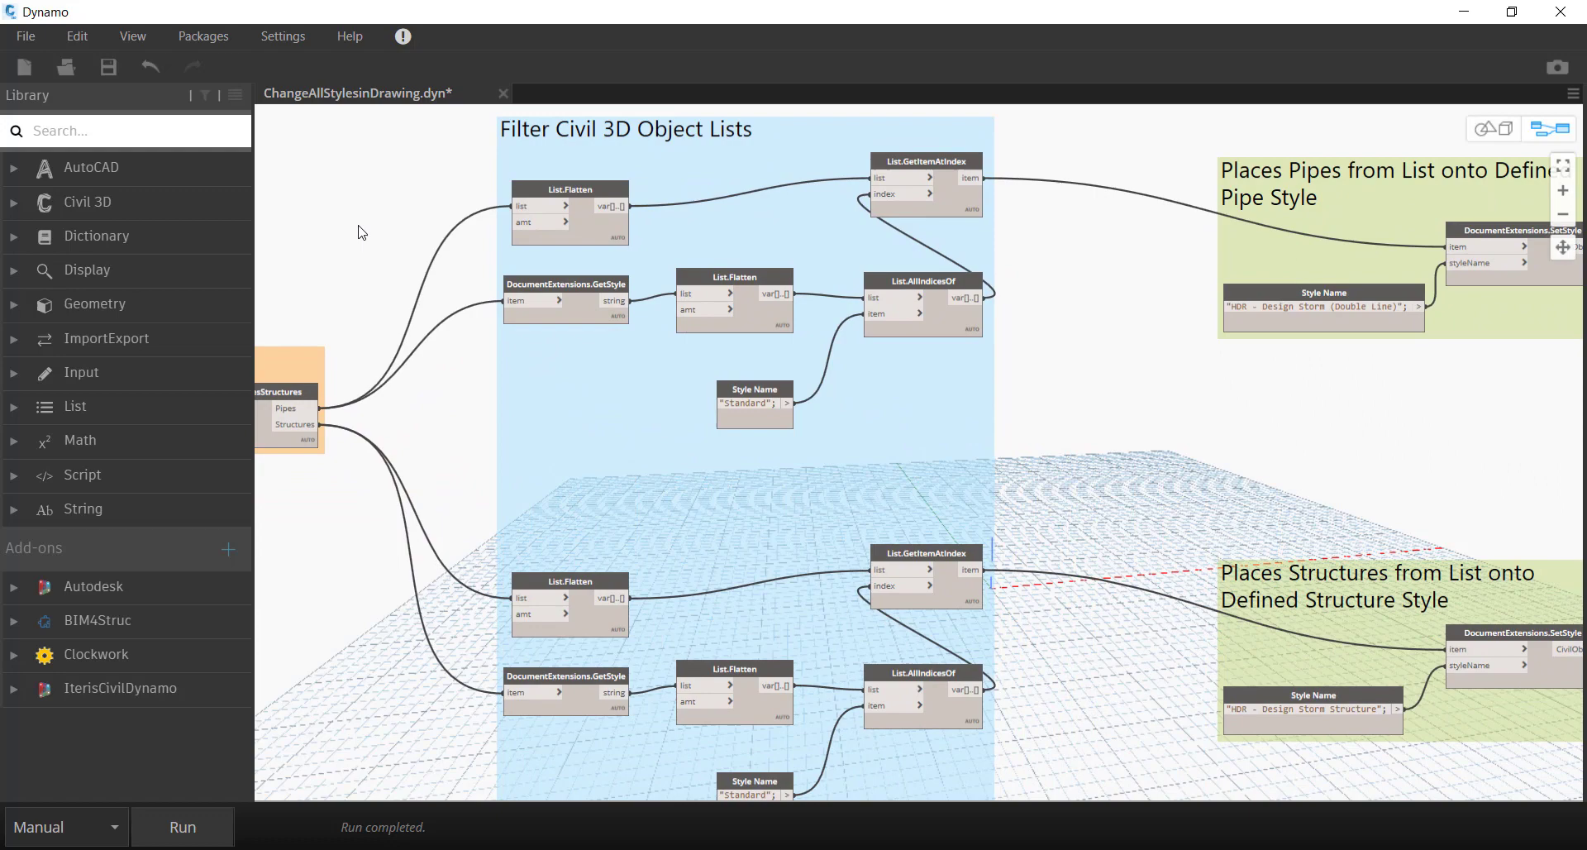
mouse_move(405, 346)
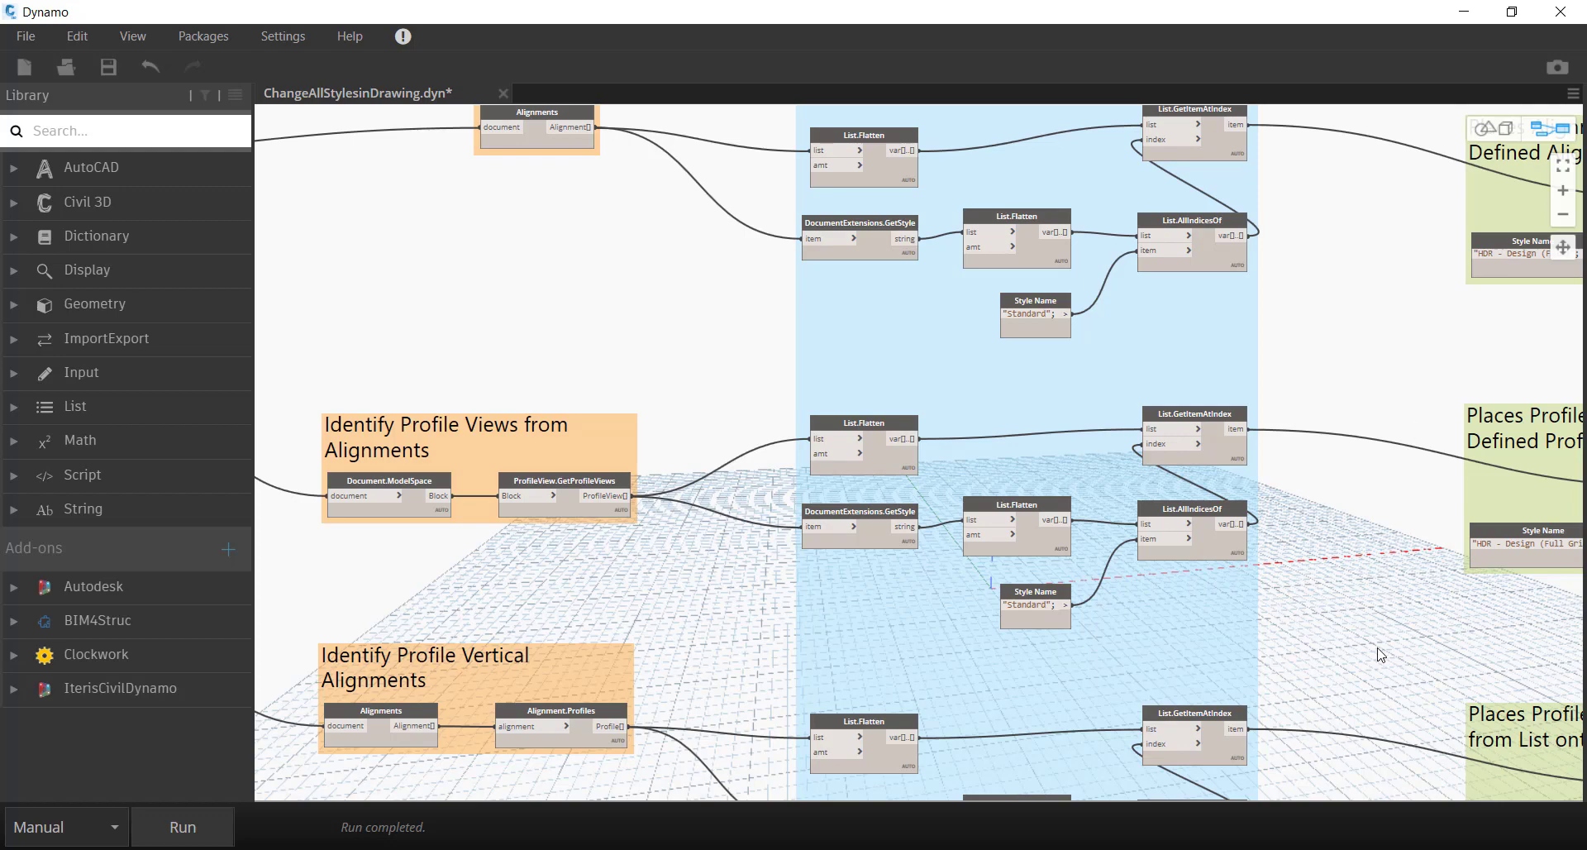
scroll("down", 3)
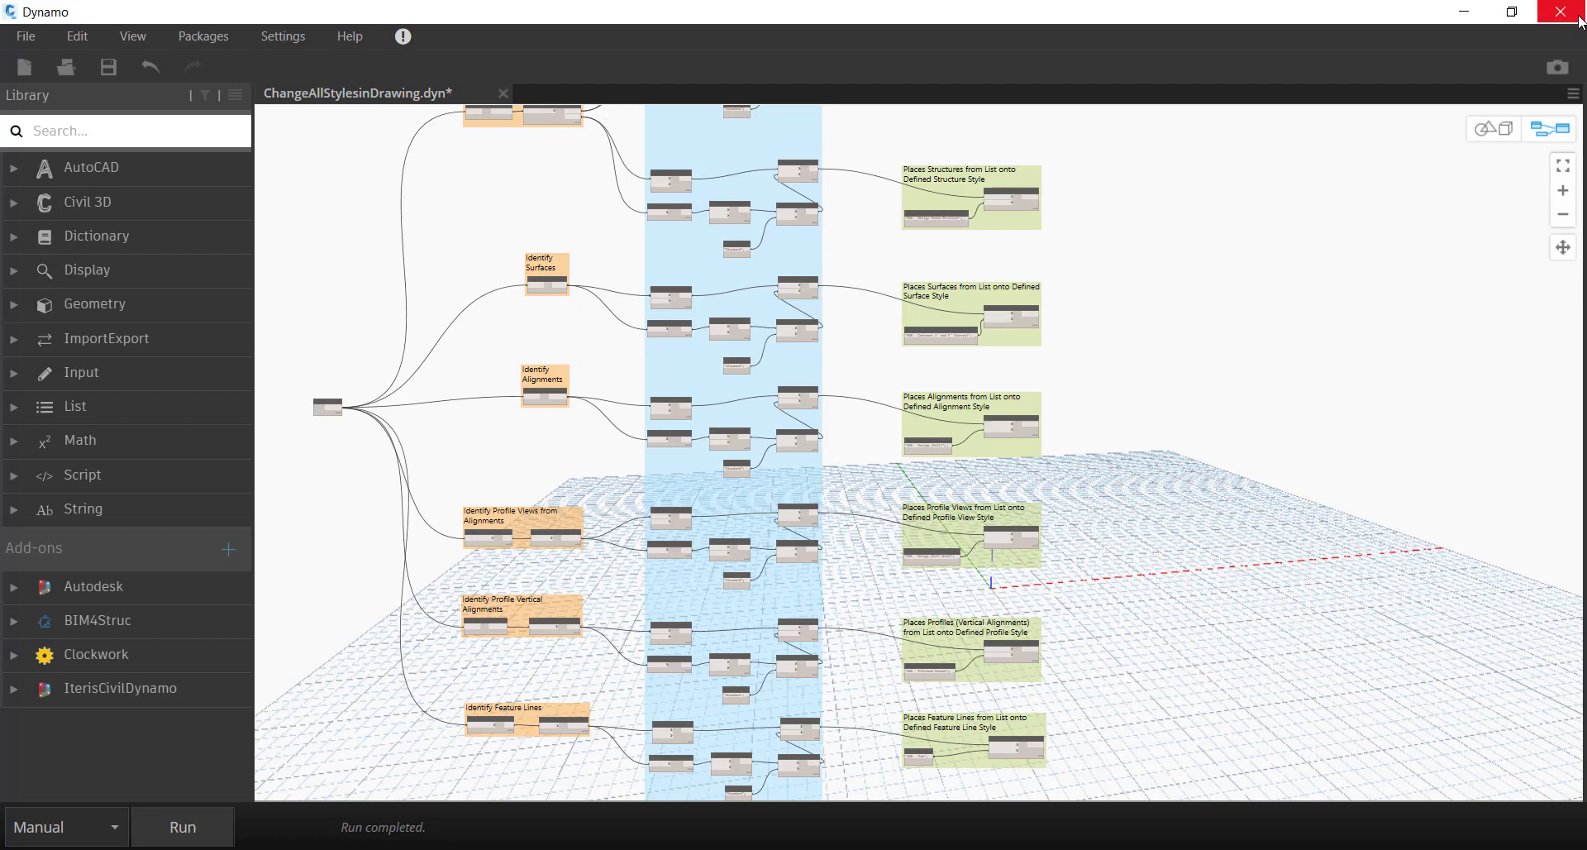
left_click(24, 37)
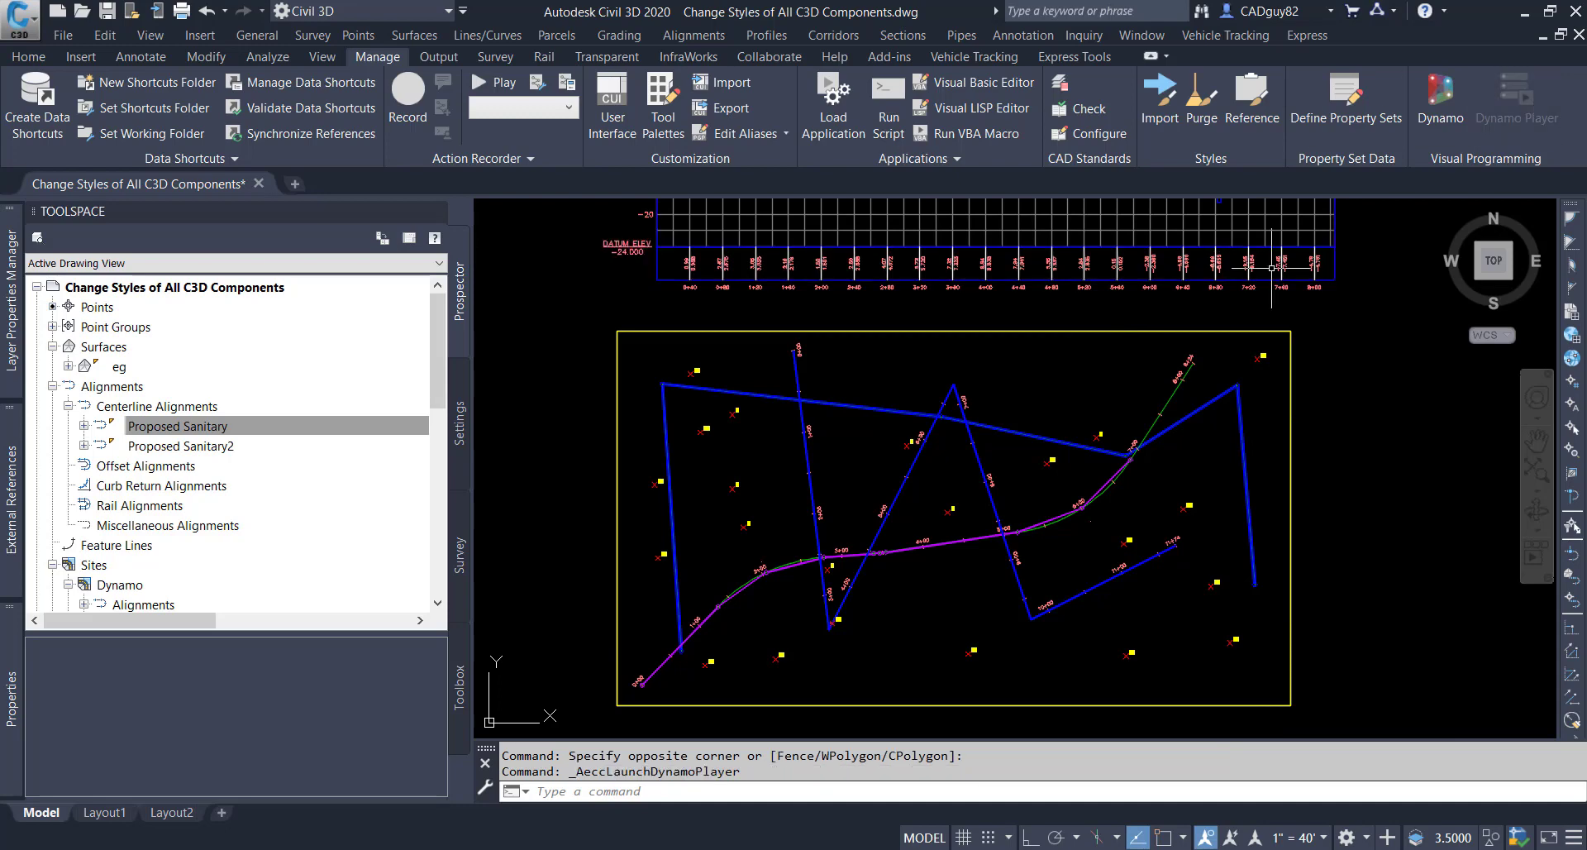
mouse_move(1402, 334)
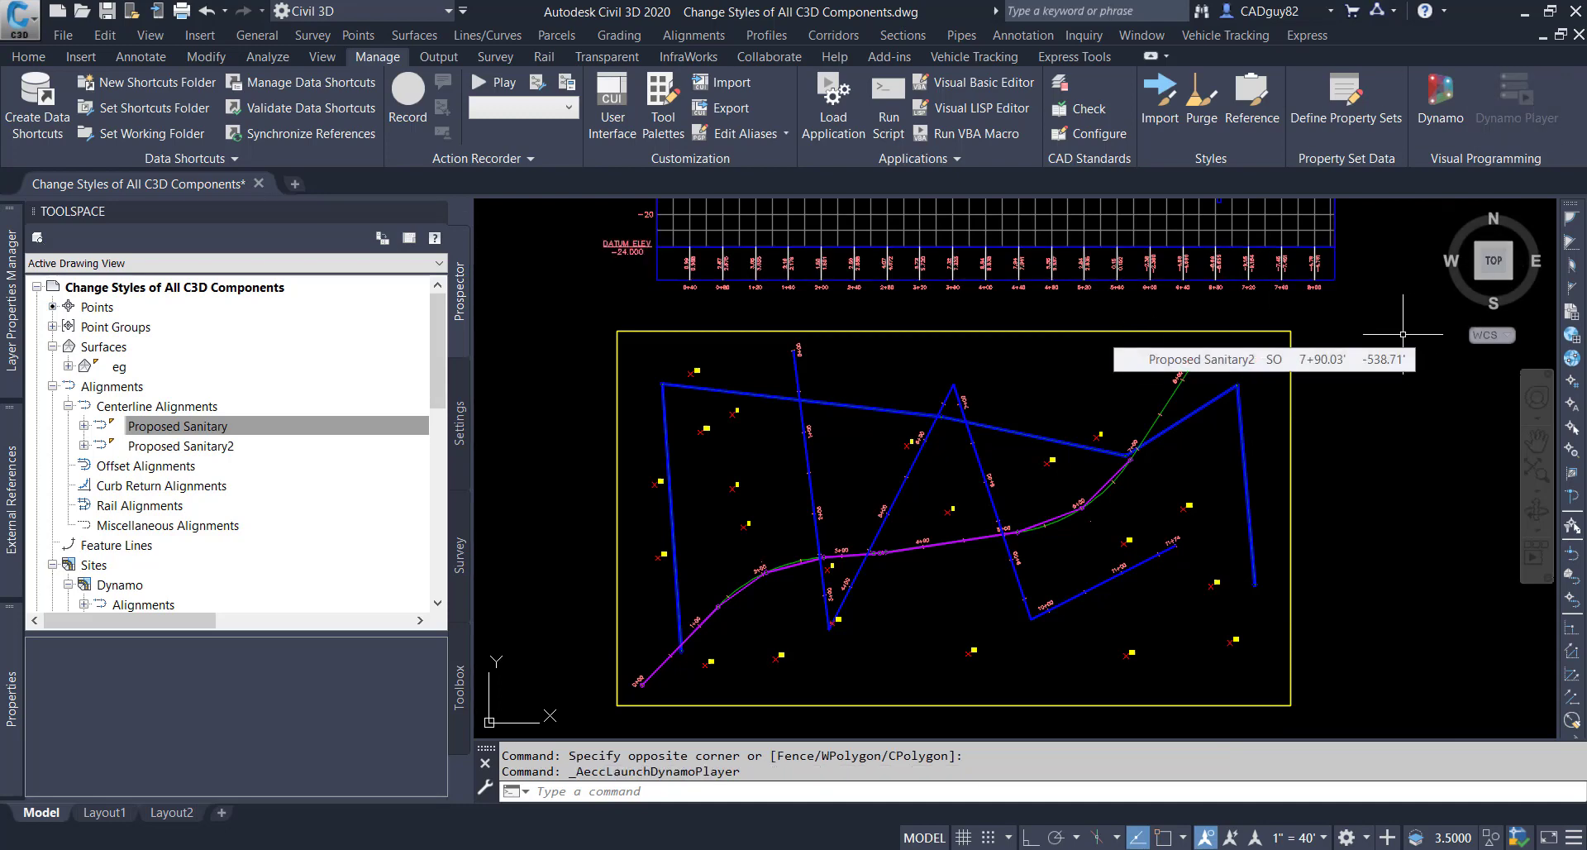
mouse_move(1436, 460)
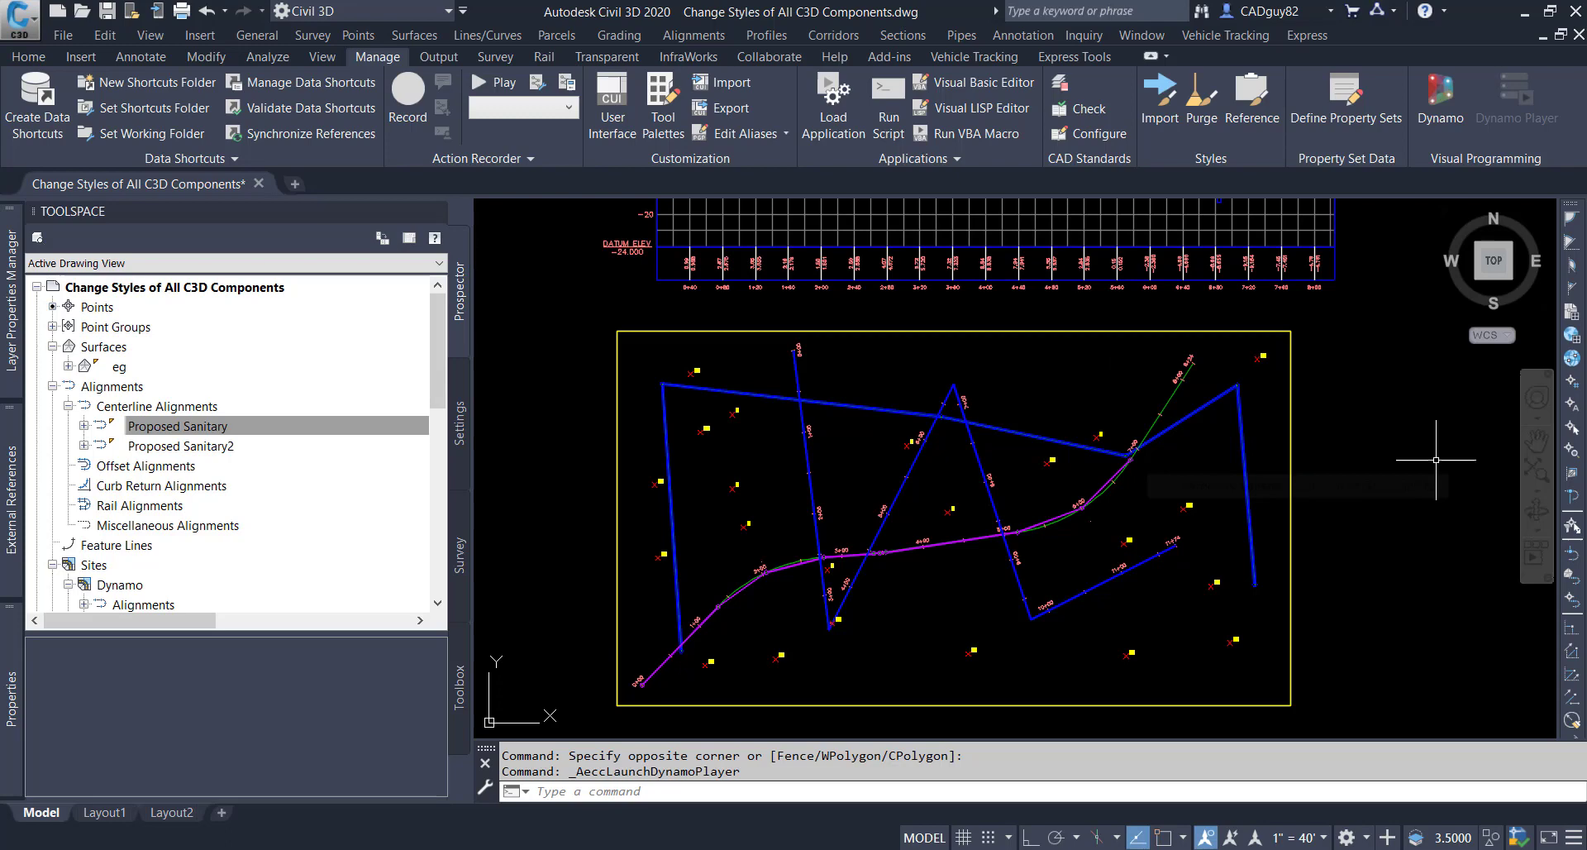
- Launch Dynamo Player and run the ChangeAllStylesinDrawing script
left_click(1440, 90)
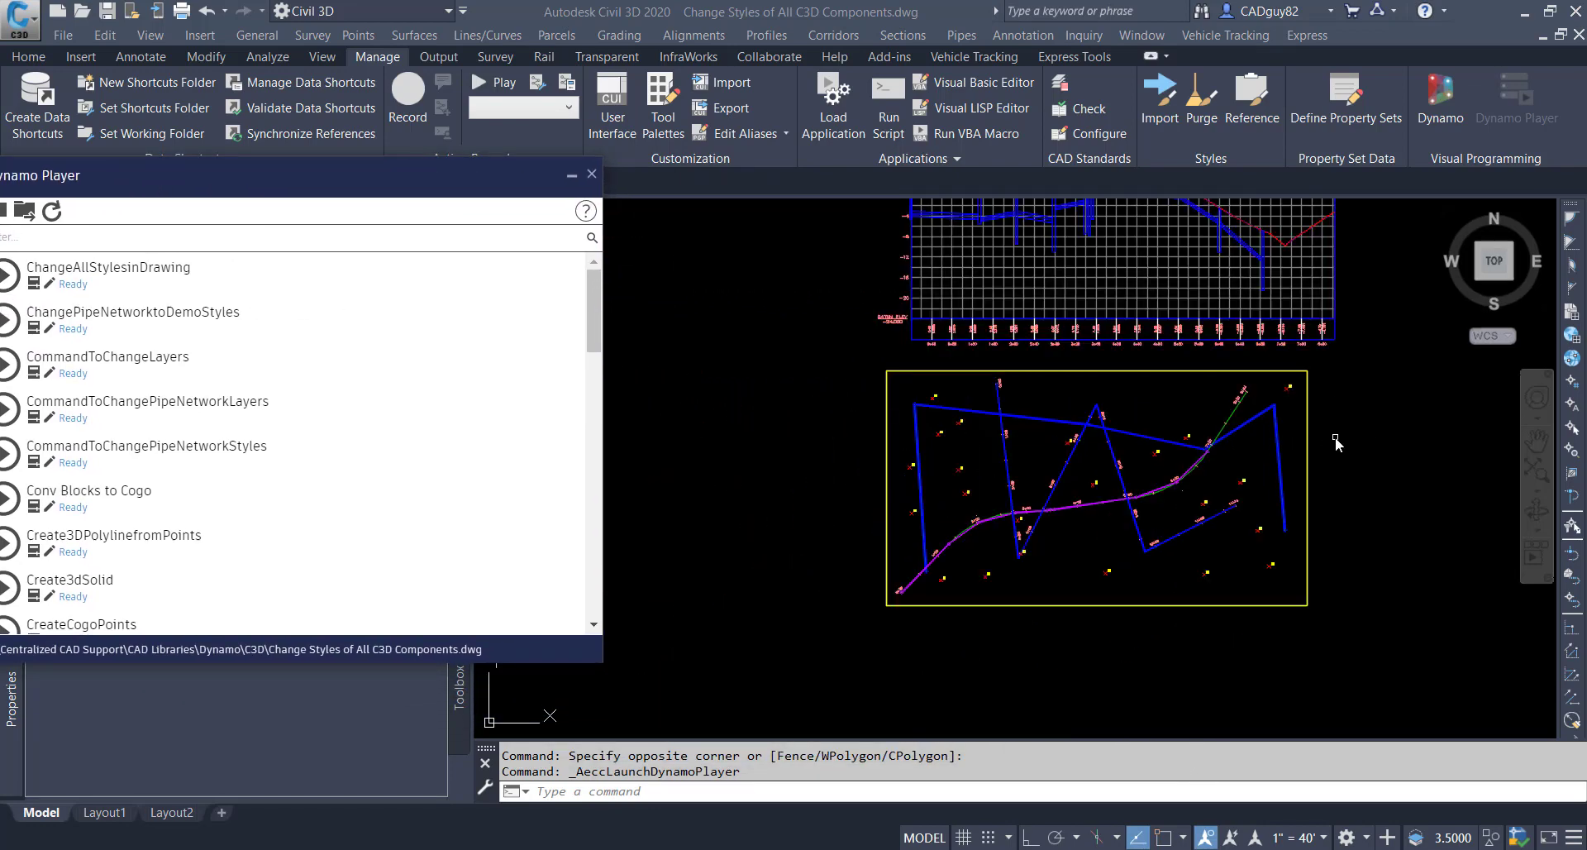
mouse_move(1303, 524)
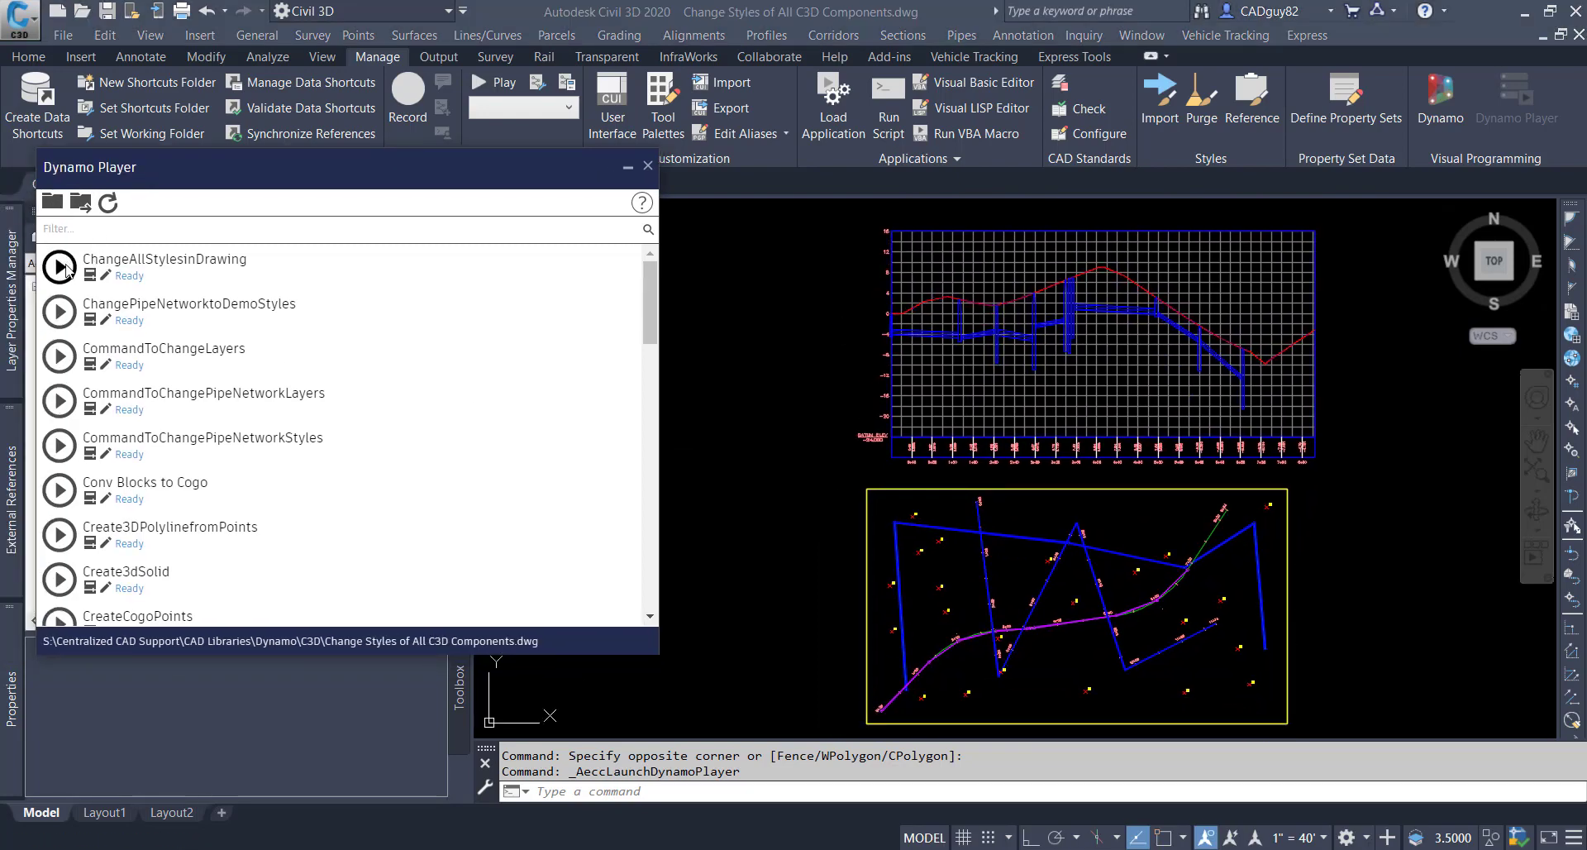
left_click(59, 267)
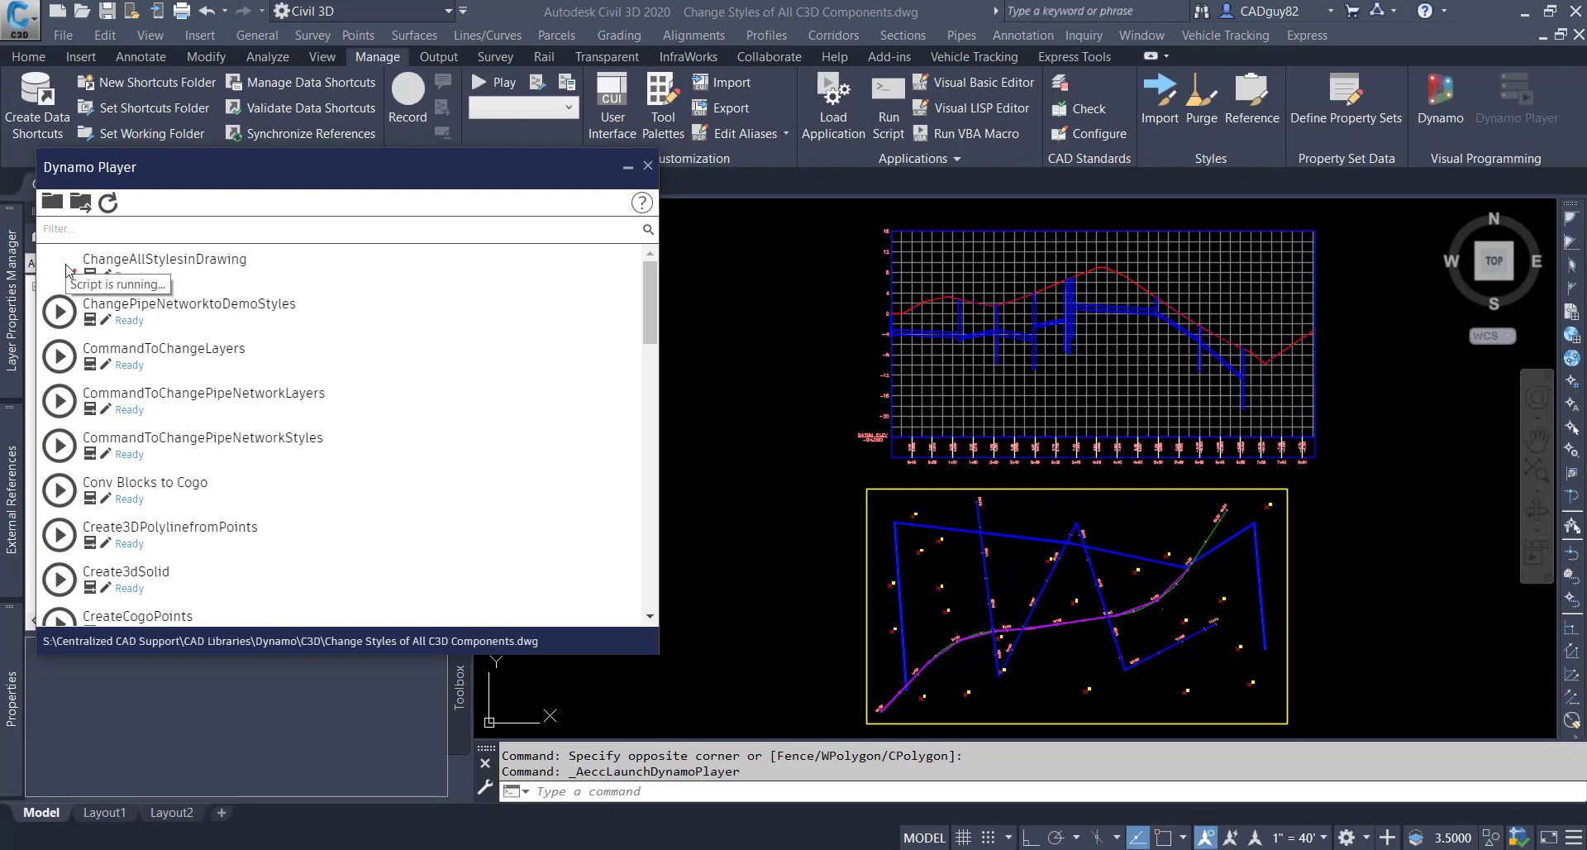
- Let ChangeAllStylesinDrawing finish so contours, alignments and profile redraw, then close Dynamo Player
left_click(58, 274)
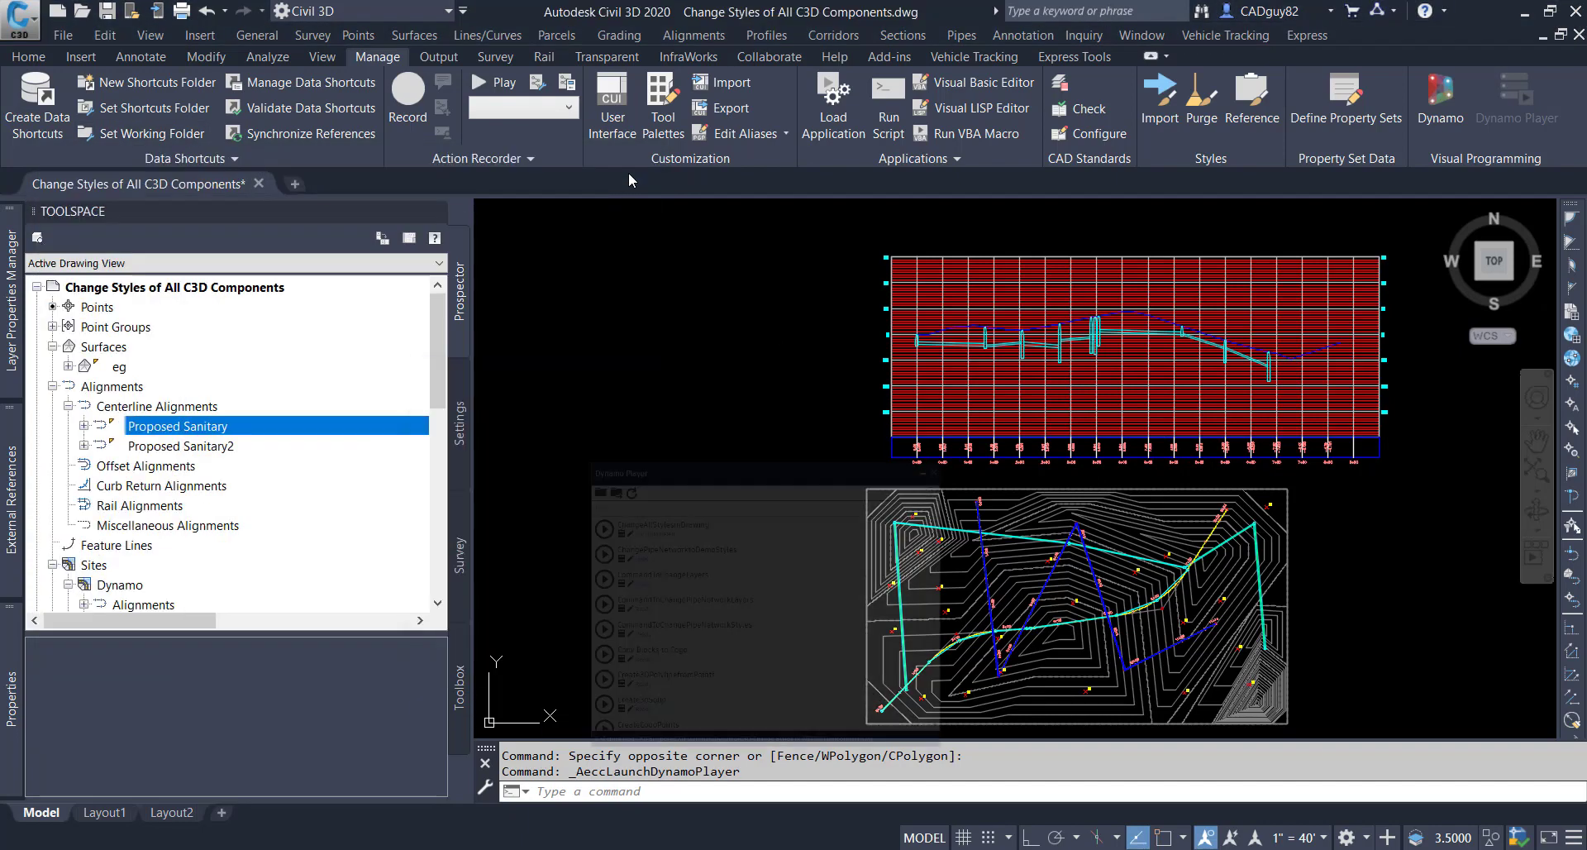
double_click(178, 426)
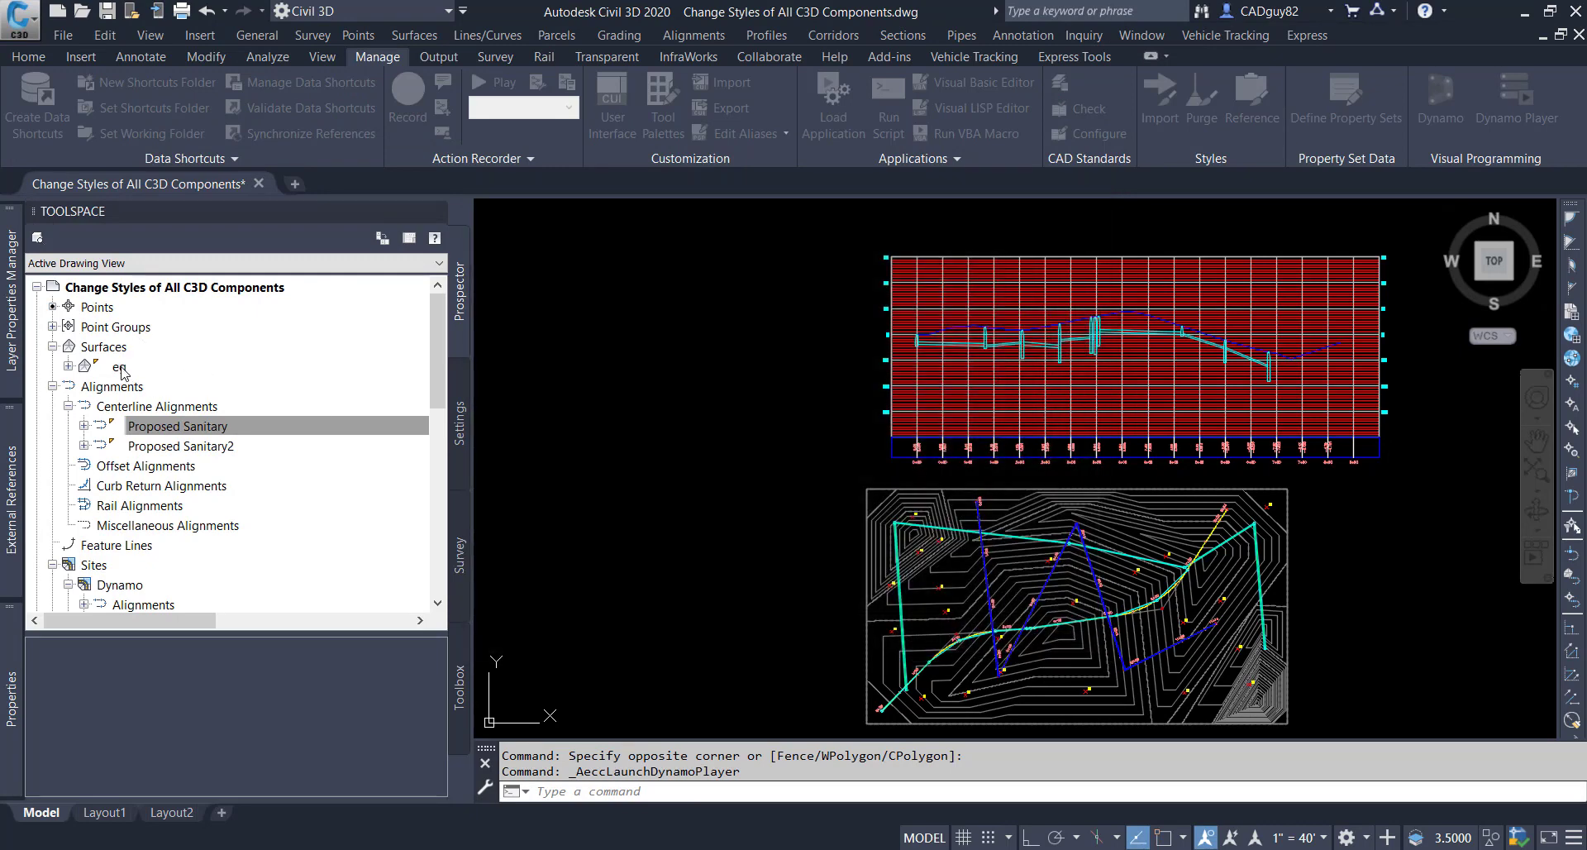
- Check surface eg's properties, then list sanitary sewer pipes and structures to verify HDR styles
right_click(118, 367)
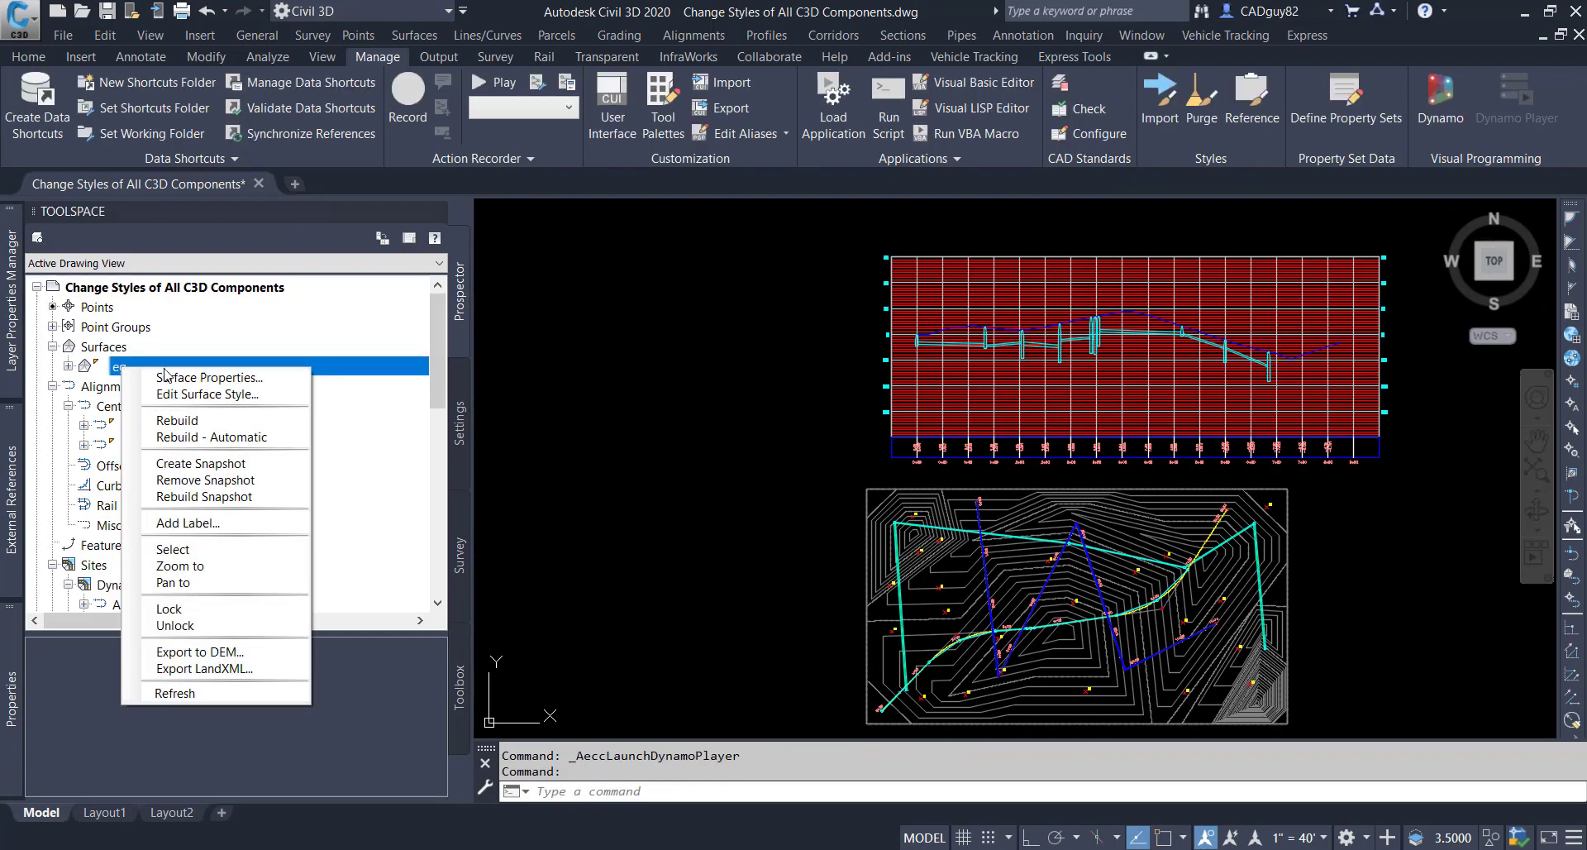
left_click(209, 377)
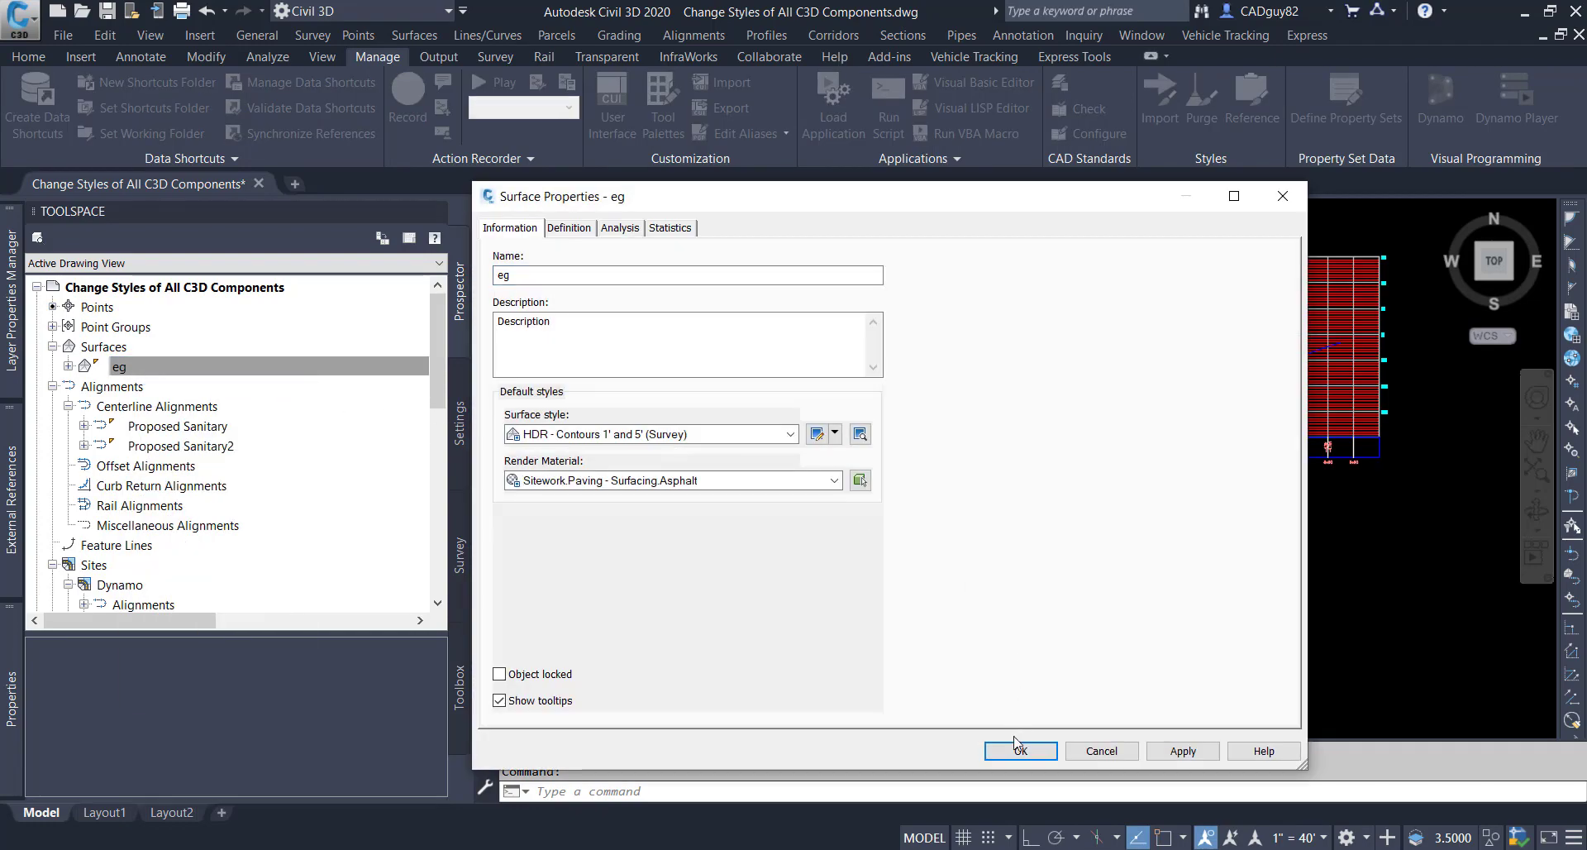
left_click(1020, 749)
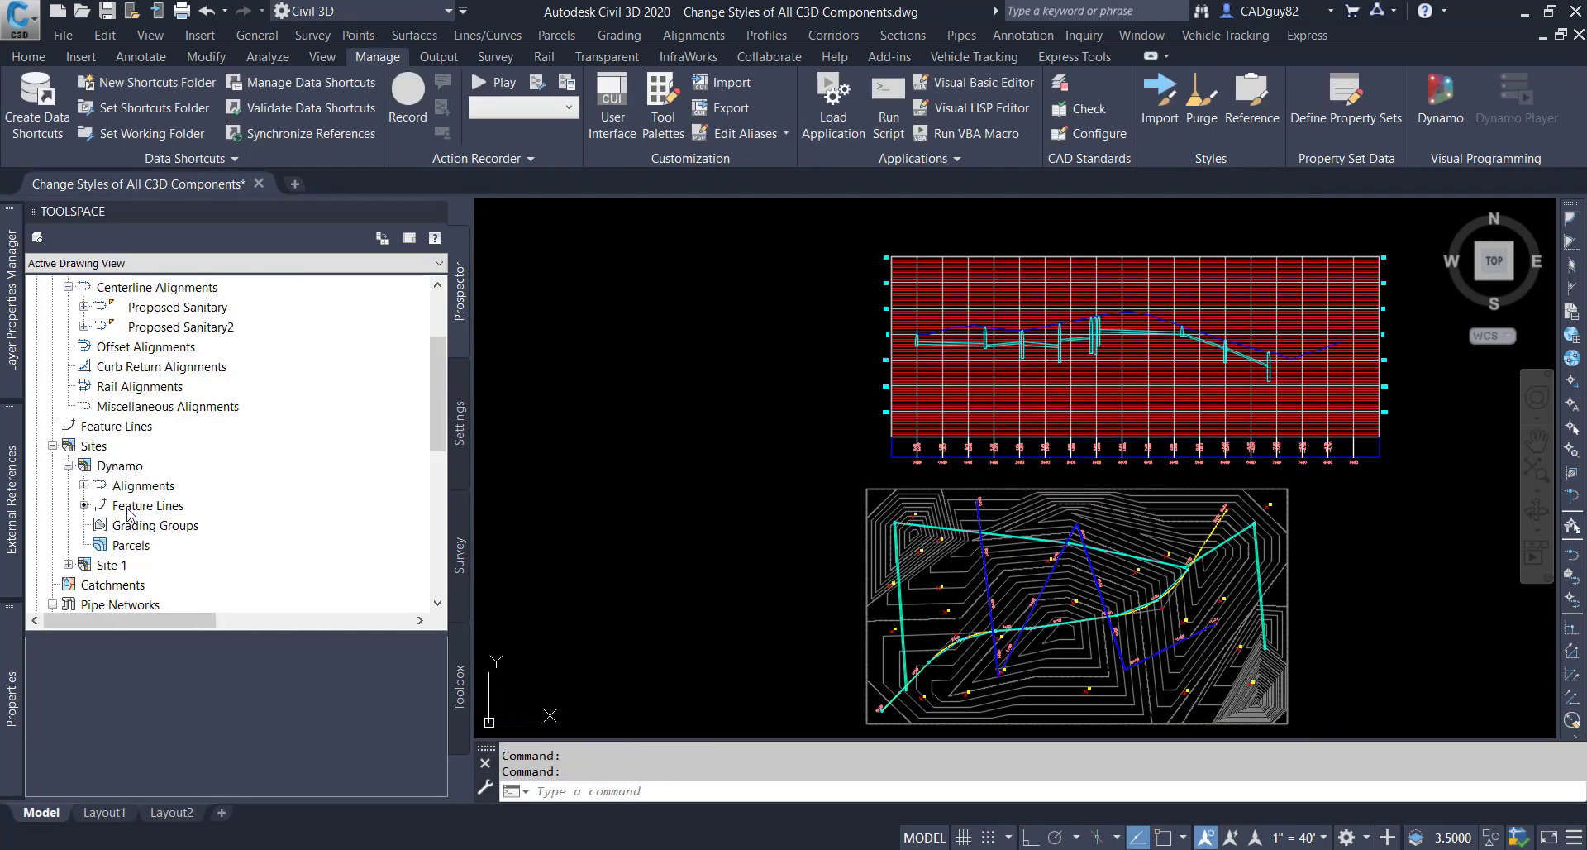
left_click(146, 505)
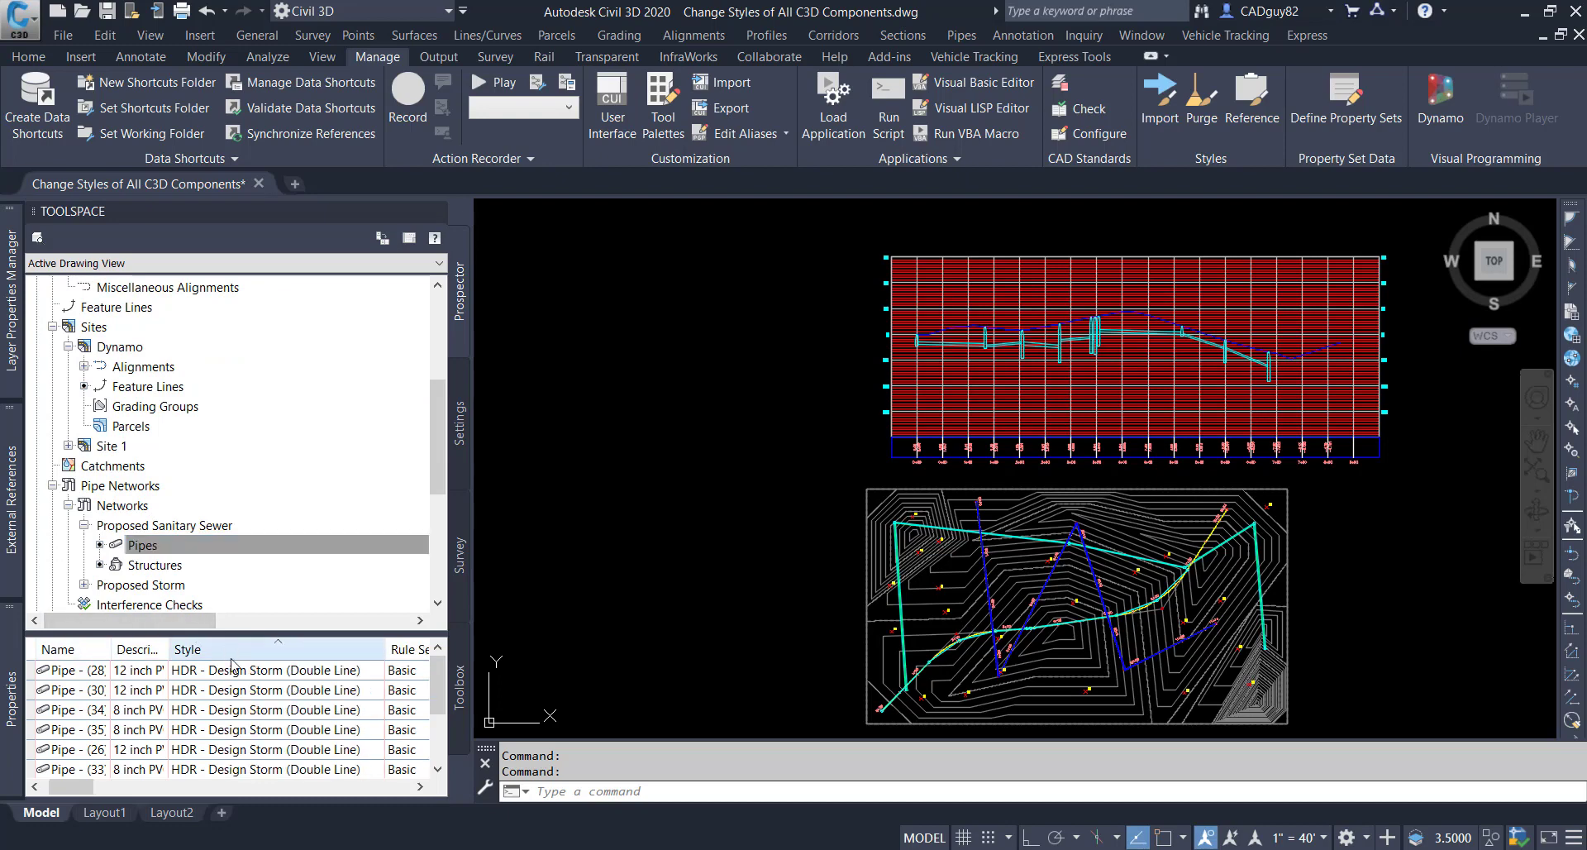
left_click(156, 564)
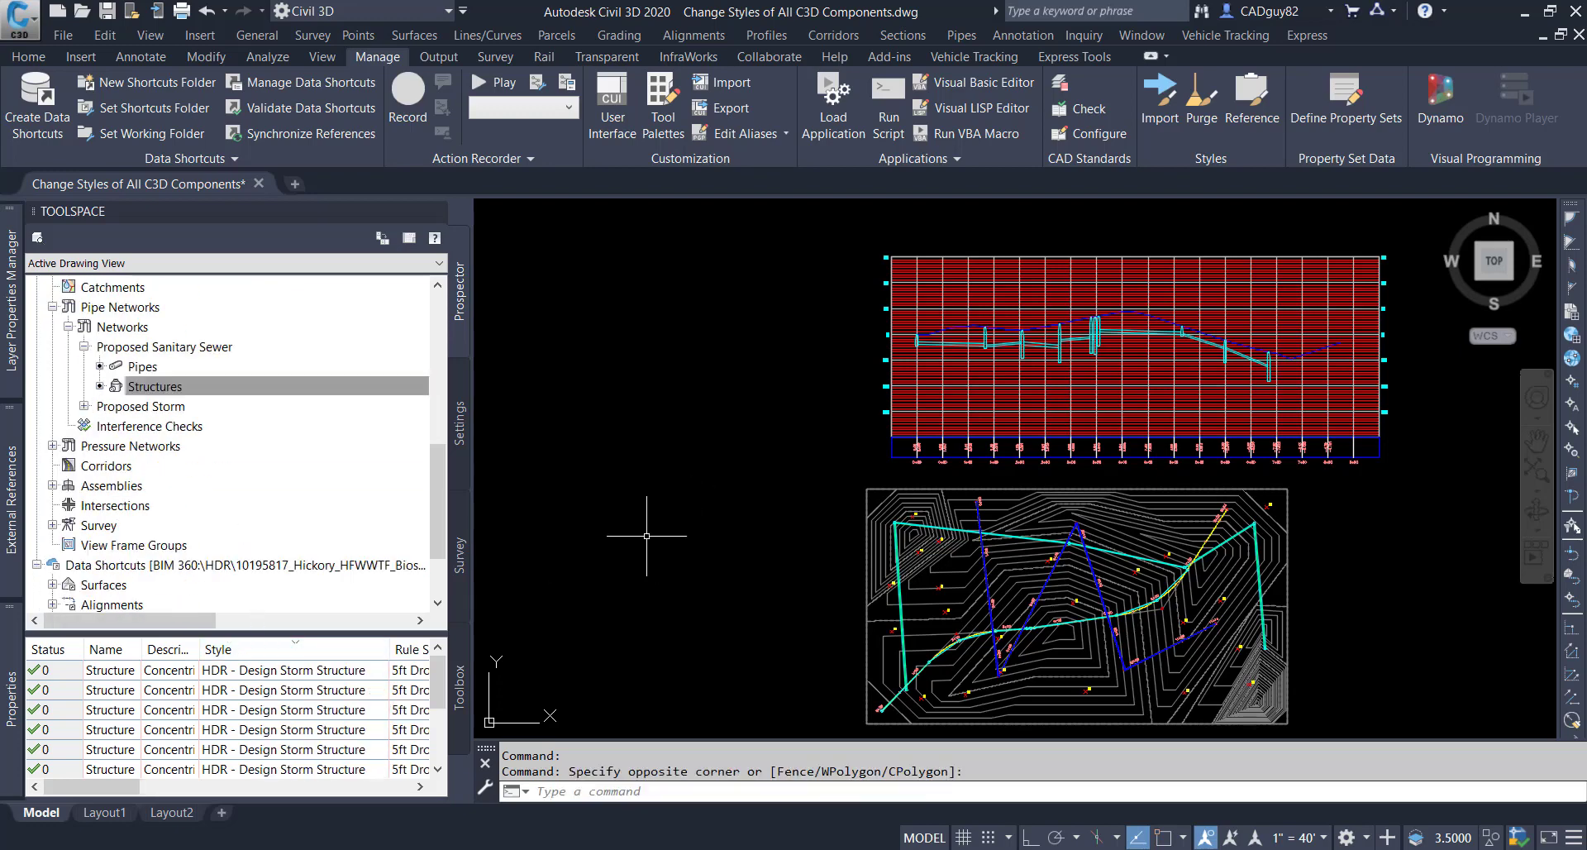
mouse_move(1414, 732)
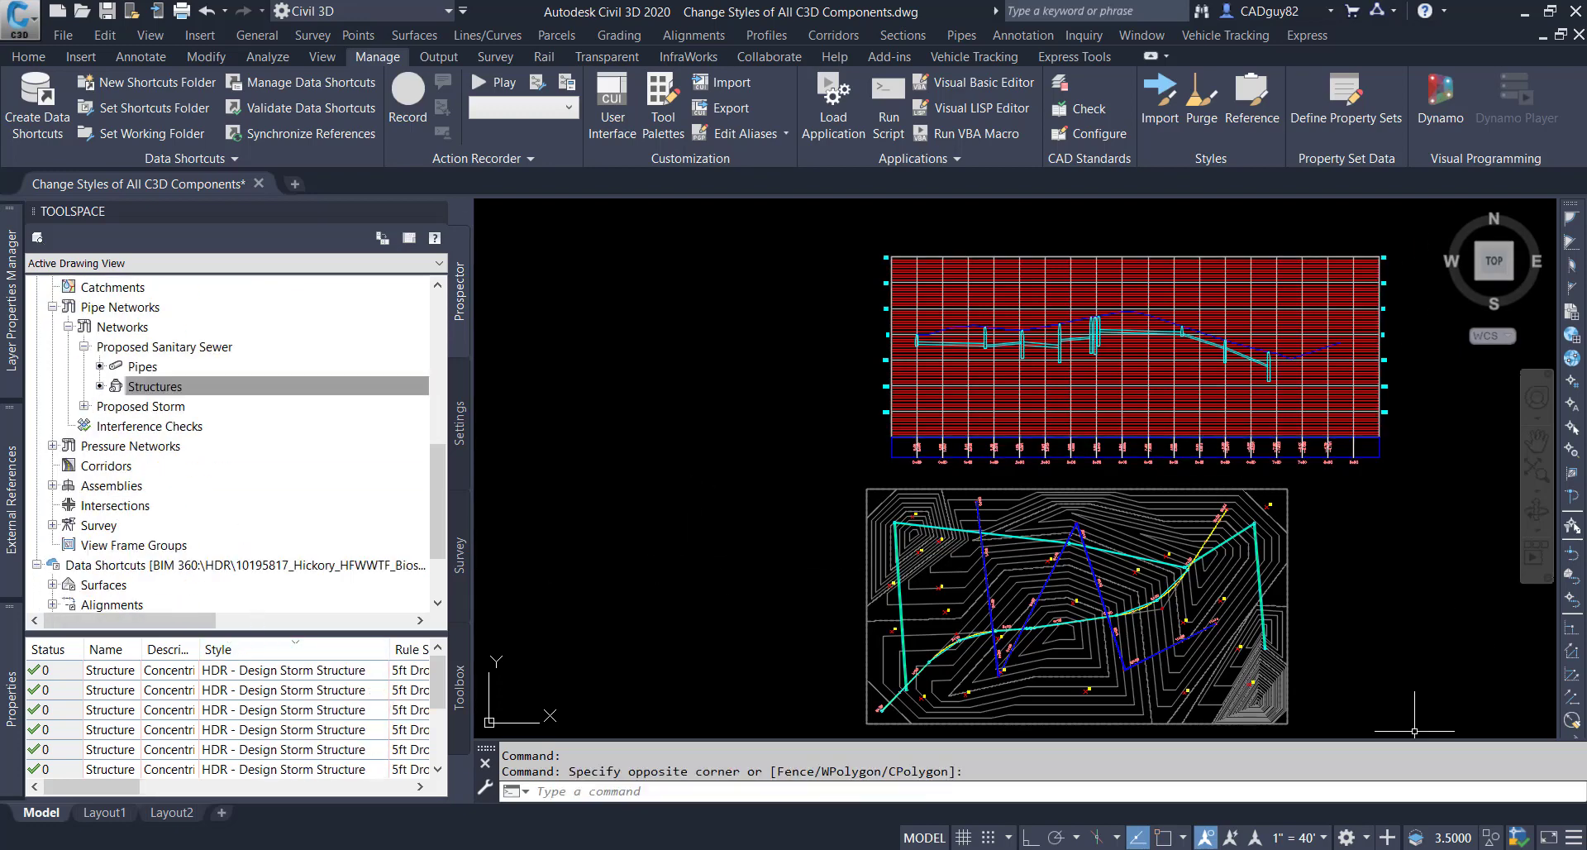